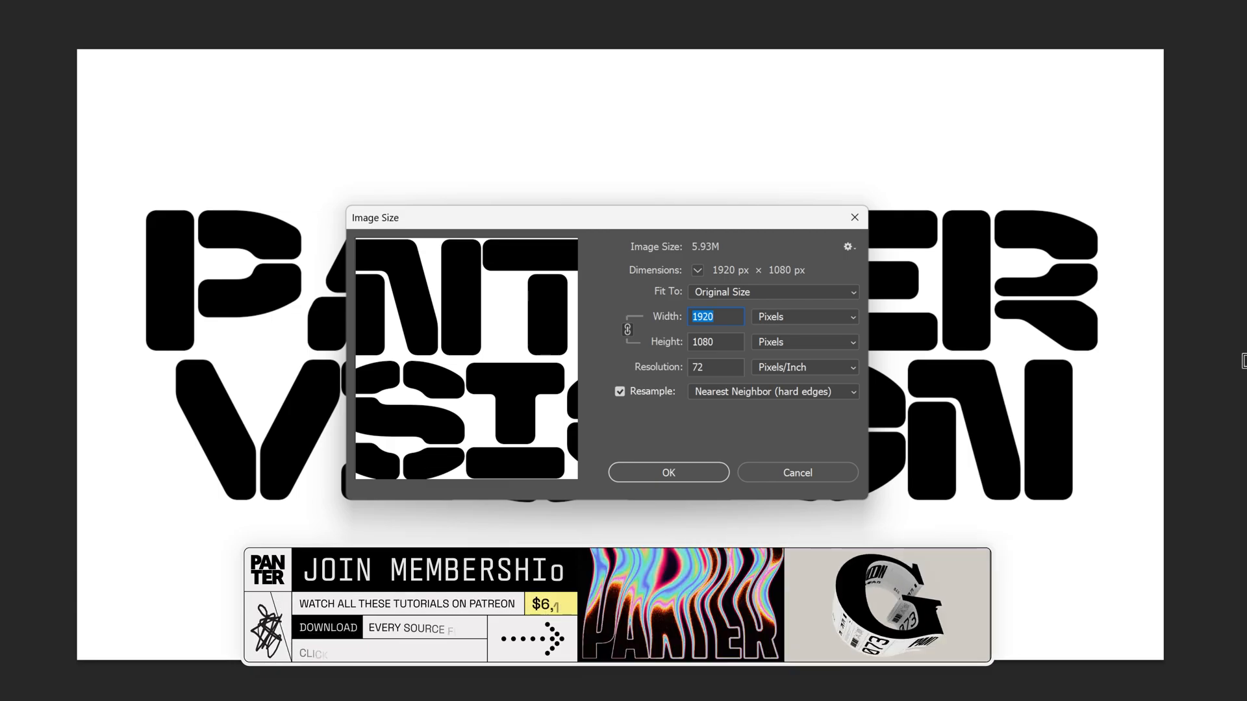
# Resize the image to 1920 × 1080 px using Nearest Neighbor resampling.
pyautogui.click(667, 472)
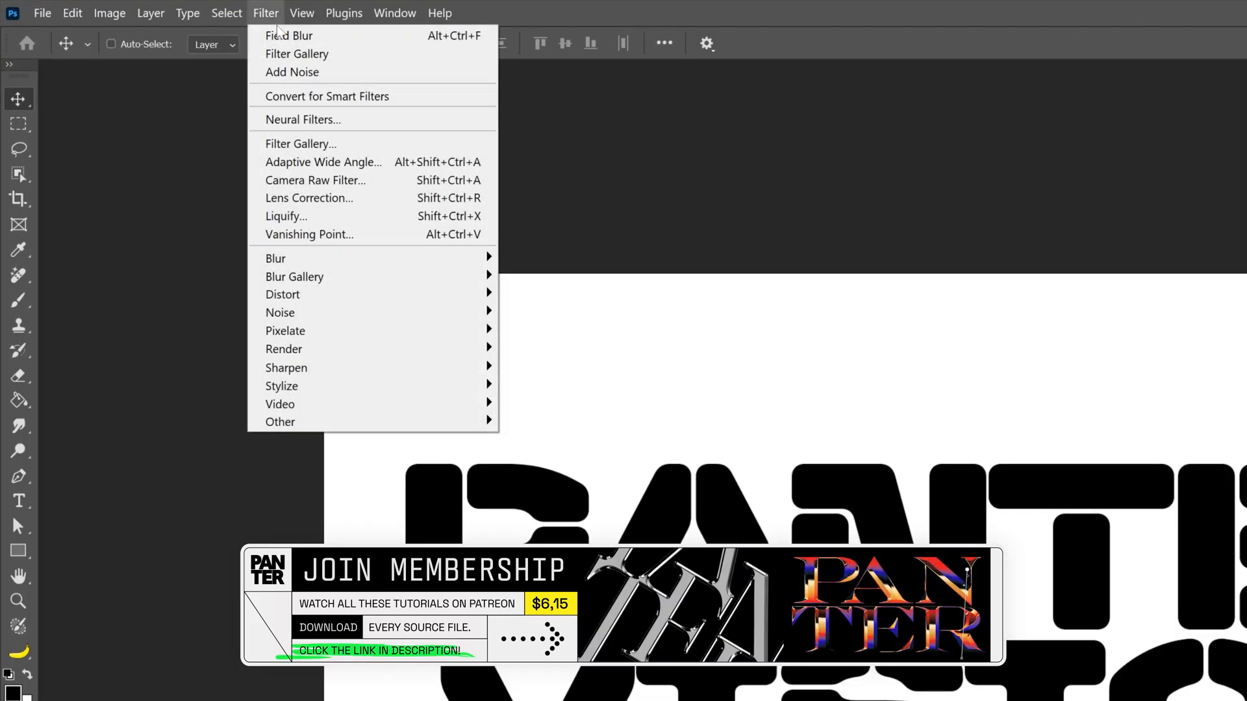
pyautogui.moveTo(293, 276)
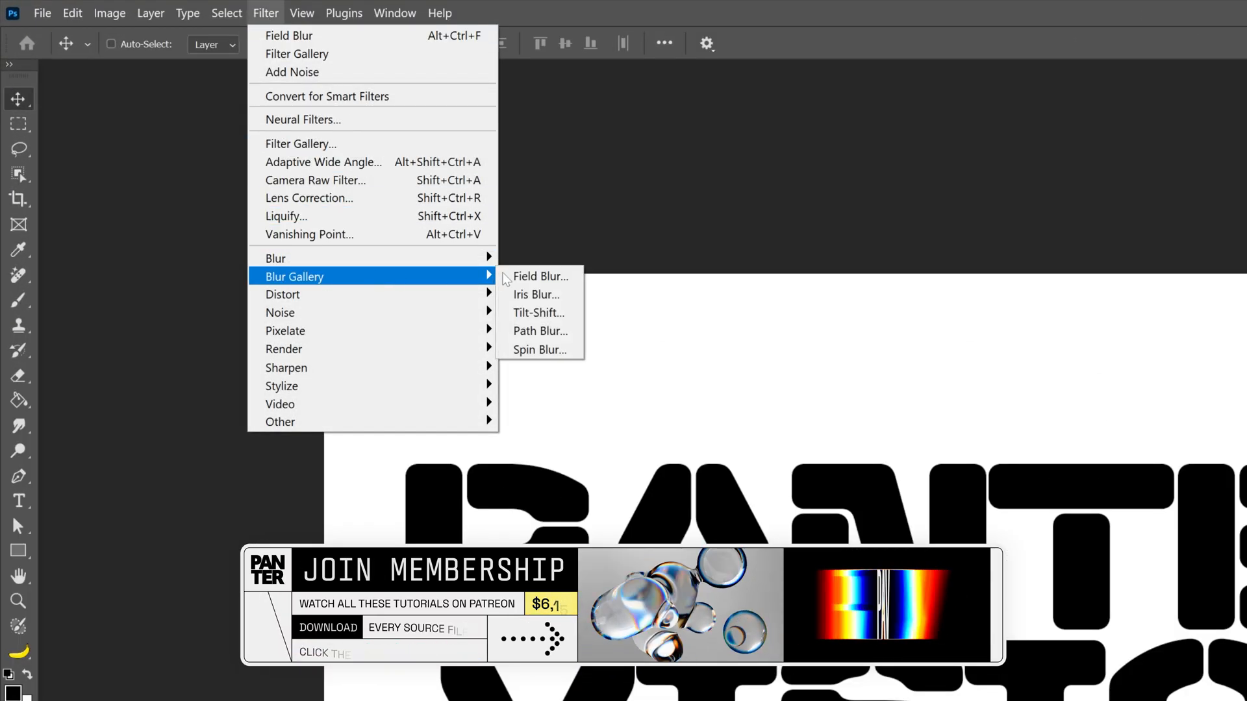
# Apply a Field Blur of 17 px to the PANTER VISION text.
pyautogui.click(540, 276)
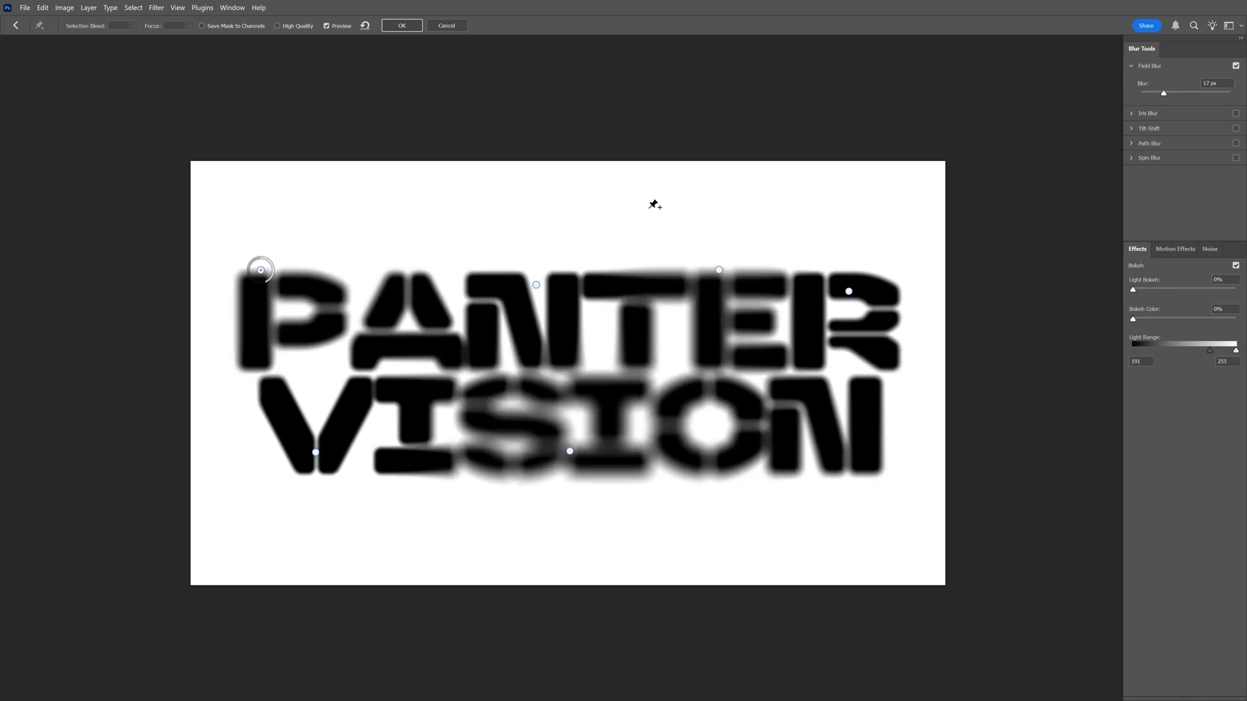
pyautogui.click(401, 24)
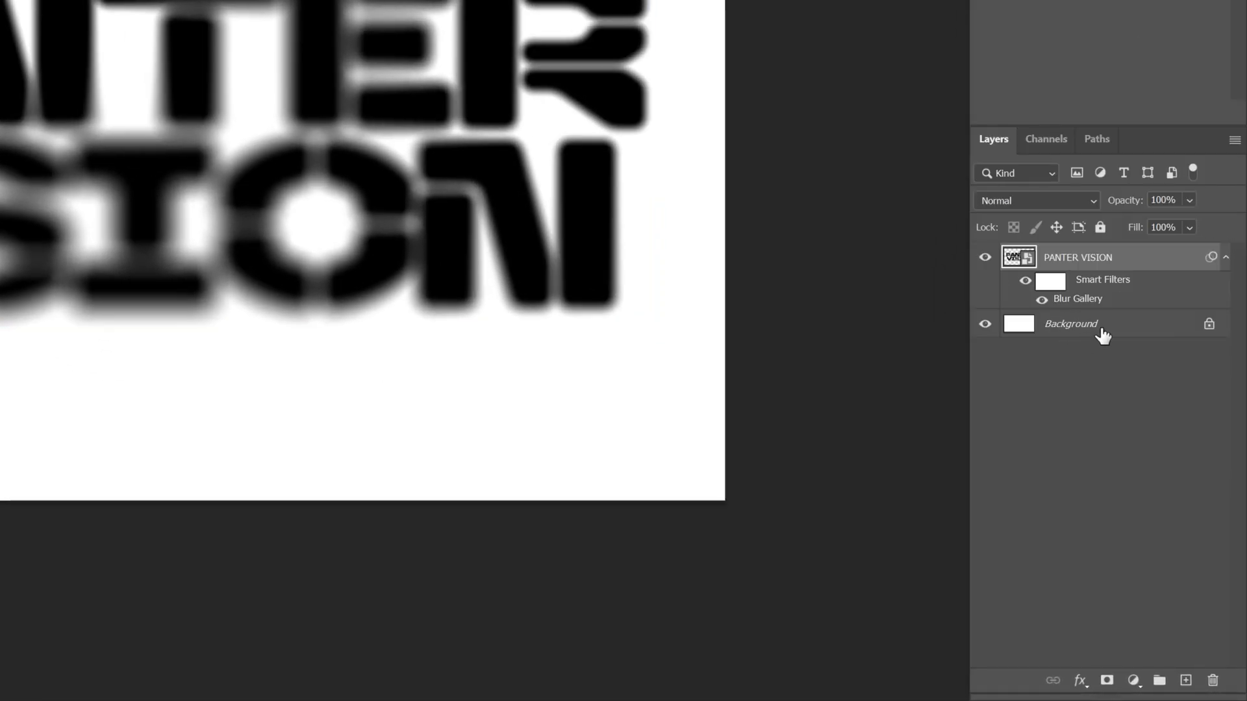
# Convert the Background layer into a smart object.
pyautogui.rightClick(1070, 324)
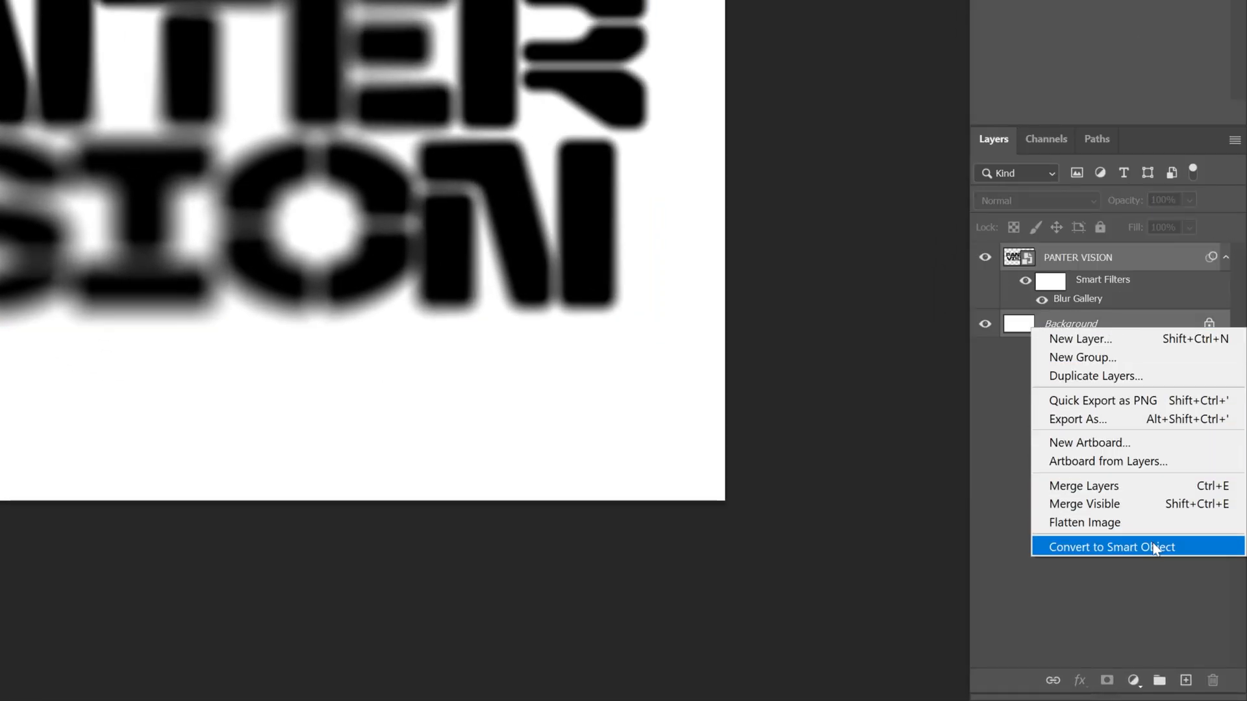
pyautogui.click(1110, 547)
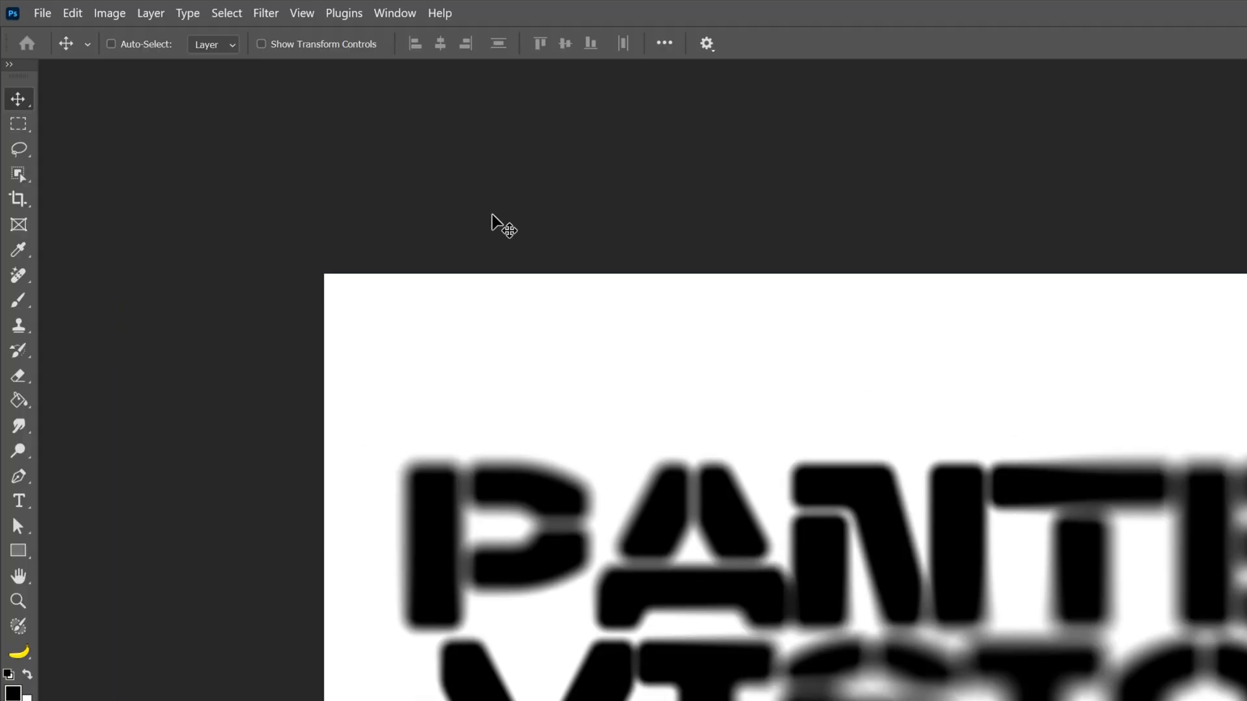
# Add a vertical Grain texture effect (intensity 67, contrast 100) in the Filter Gallery.
pyautogui.click(266, 13)
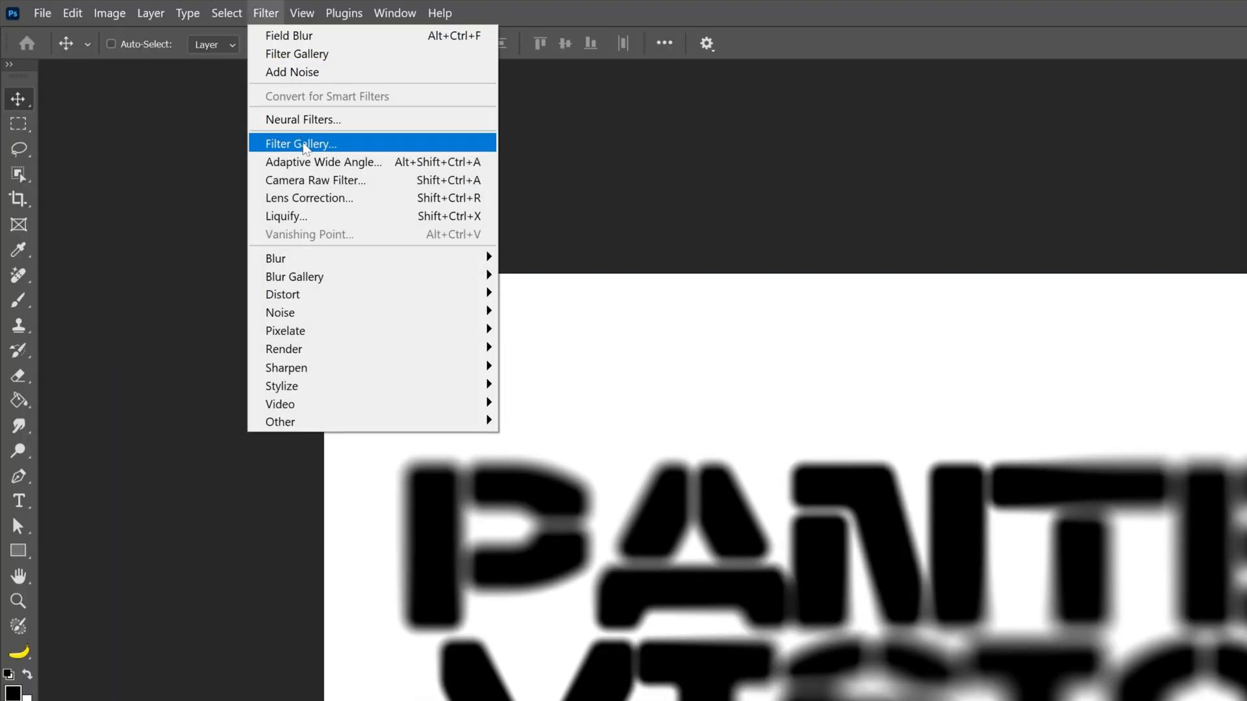
pyautogui.click(300, 145)
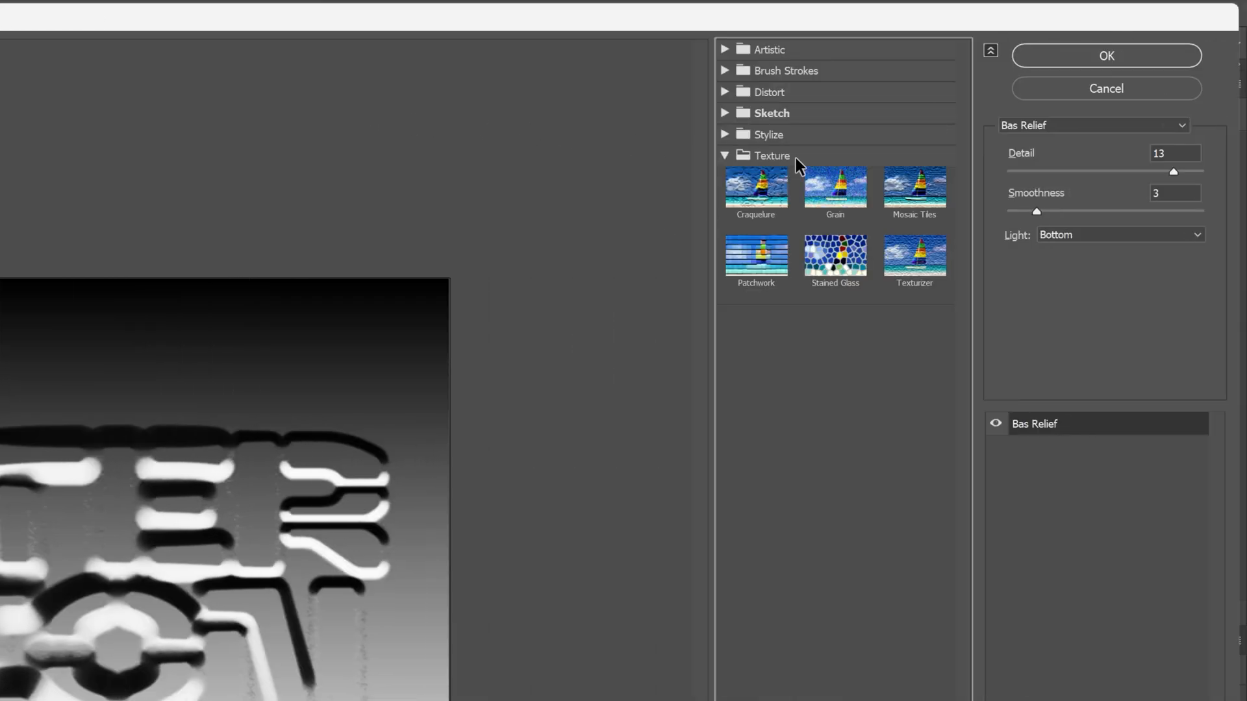
pyautogui.click(834, 187)
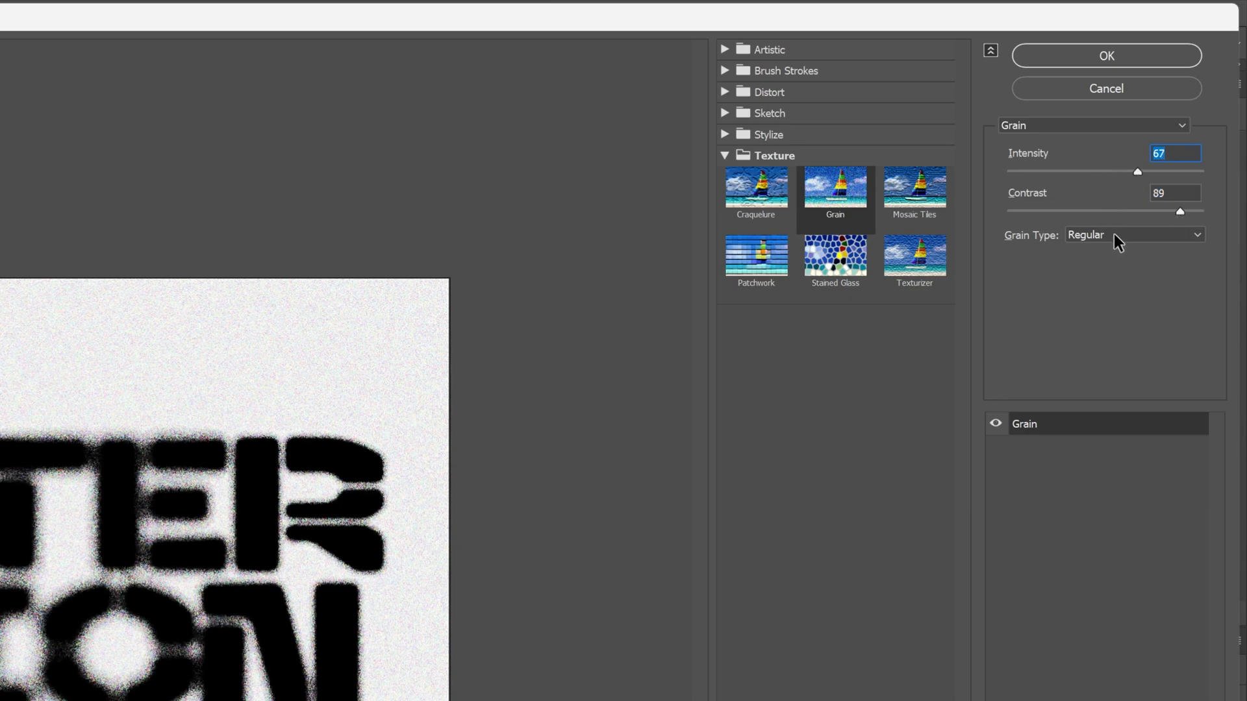
pyautogui.click(1133, 233)
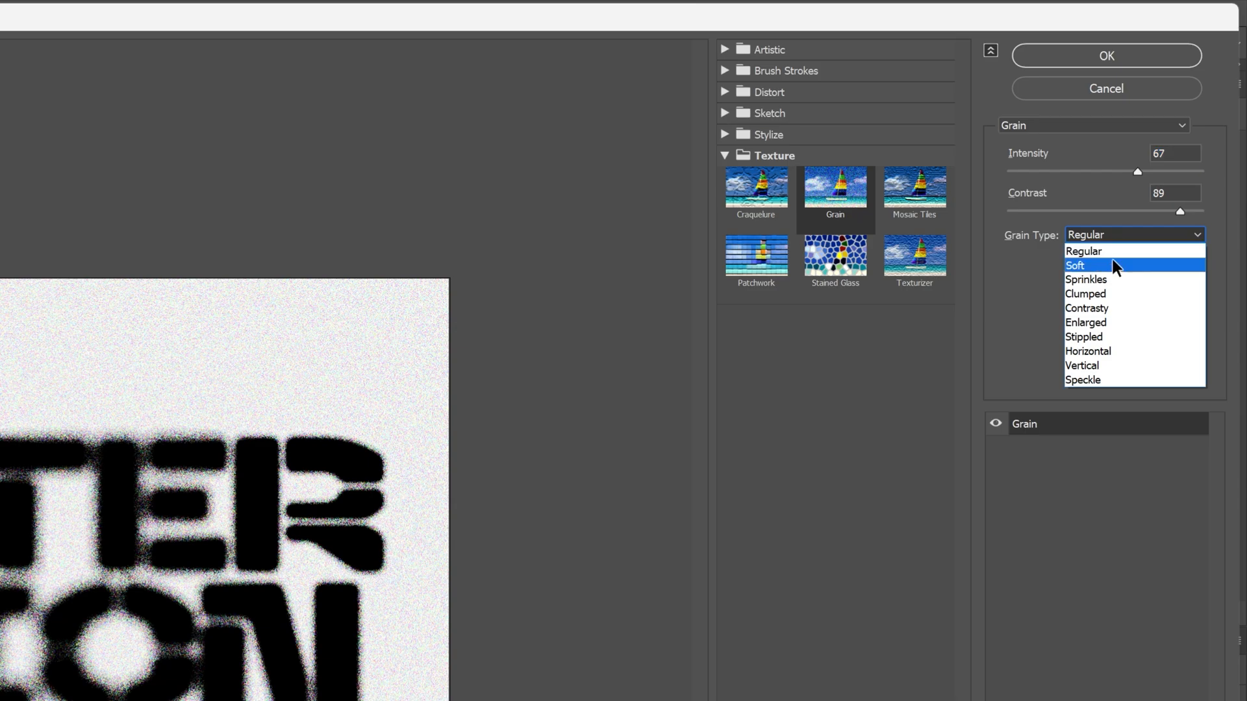
pyautogui.moveTo(1104, 366)
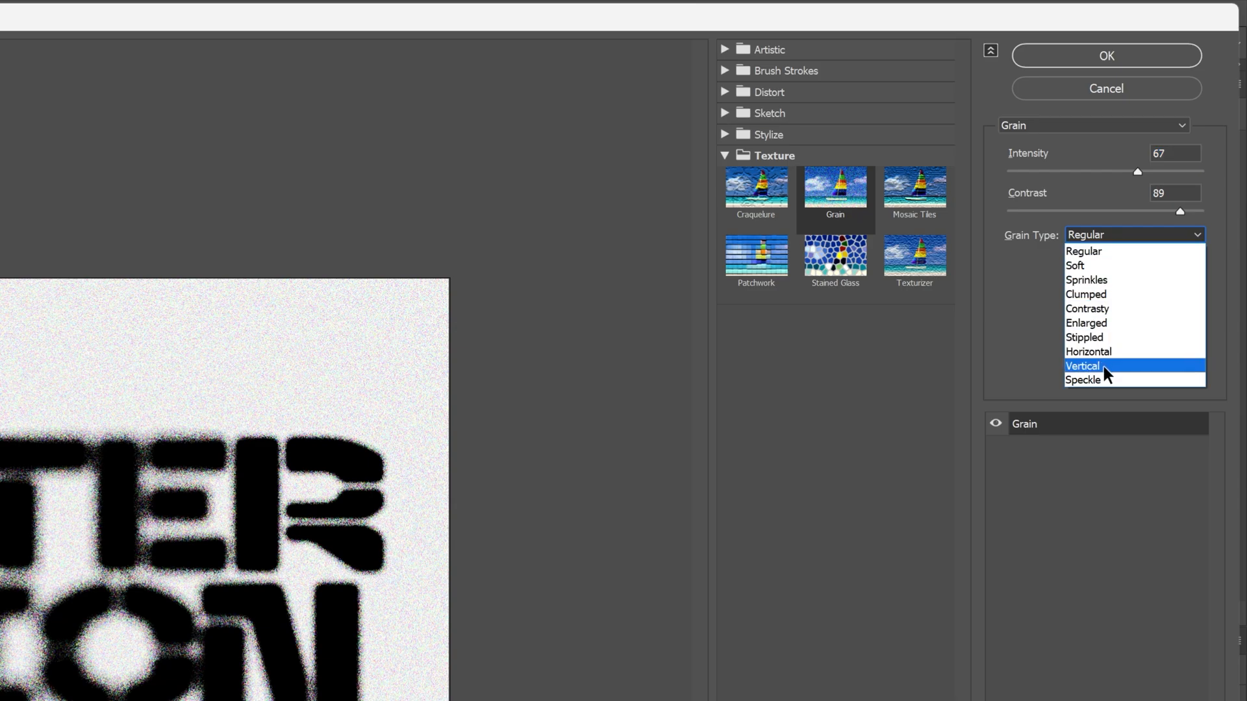
pyautogui.click(1104, 367)
pyautogui.write('100')
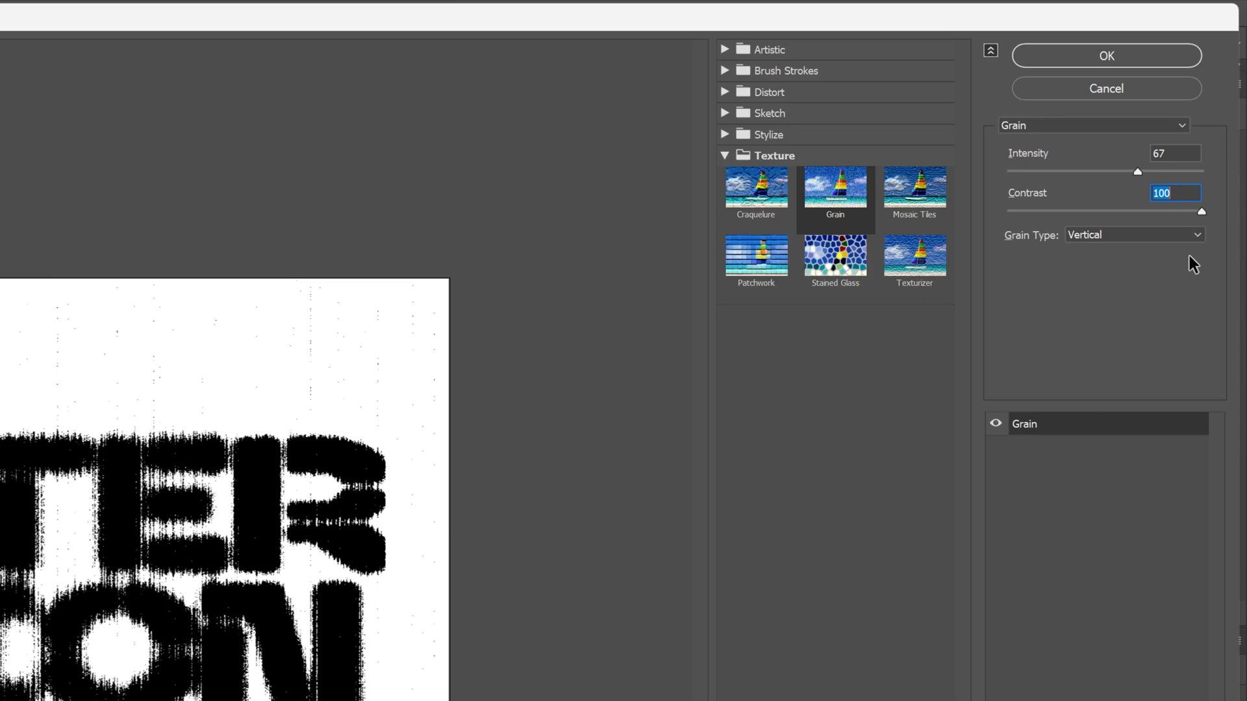
pyautogui.moveTo(1028, 489)
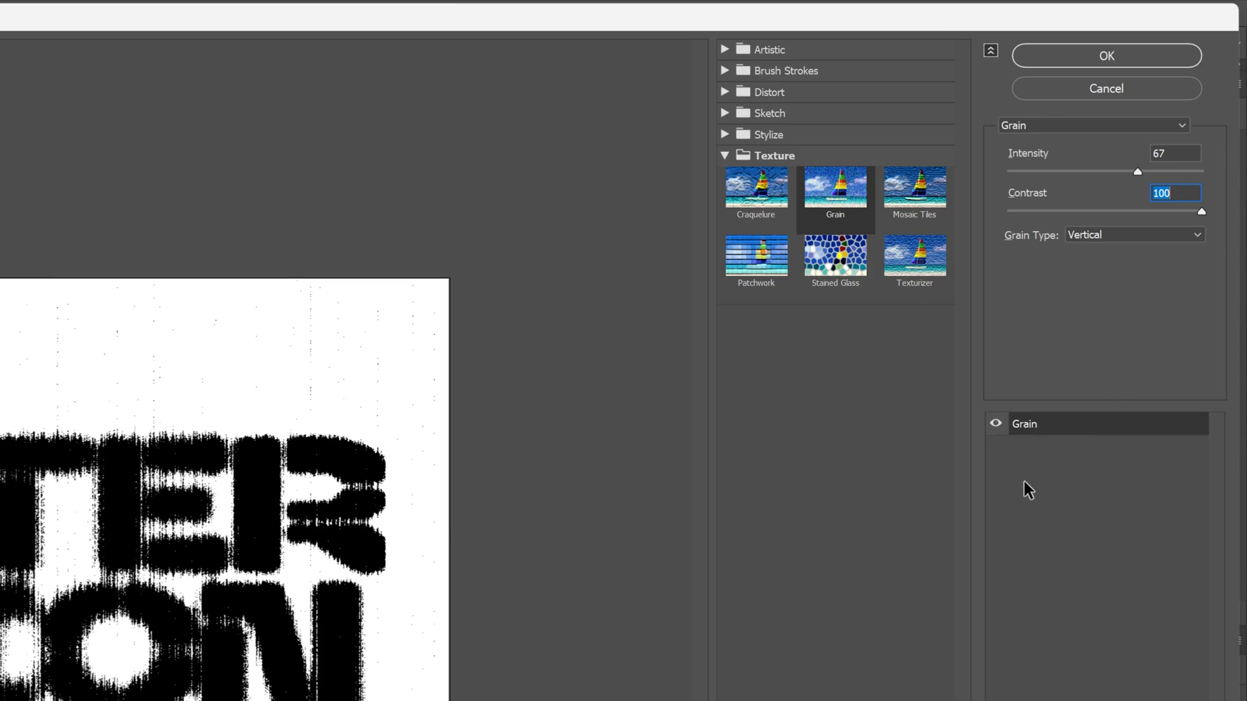
# Stack a second vertical Grain effect layer and apply the gallery filter.
pyautogui.click(1105, 56)
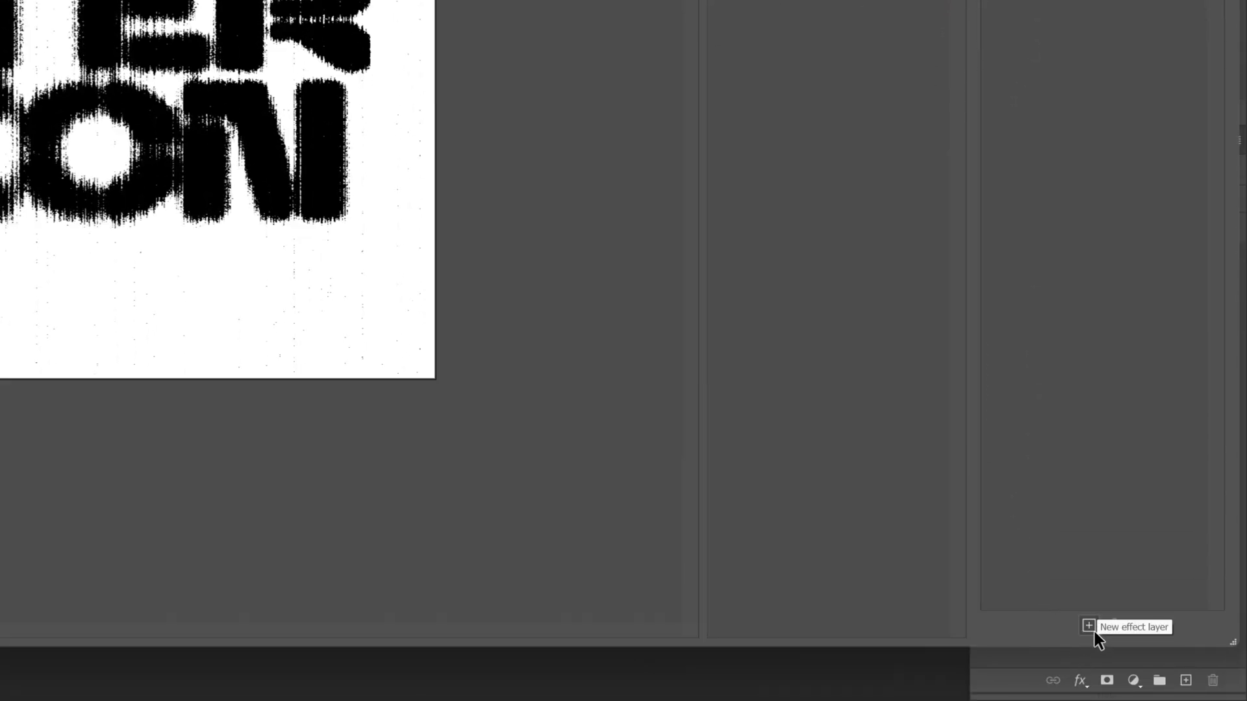
pyautogui.click(1088, 627)
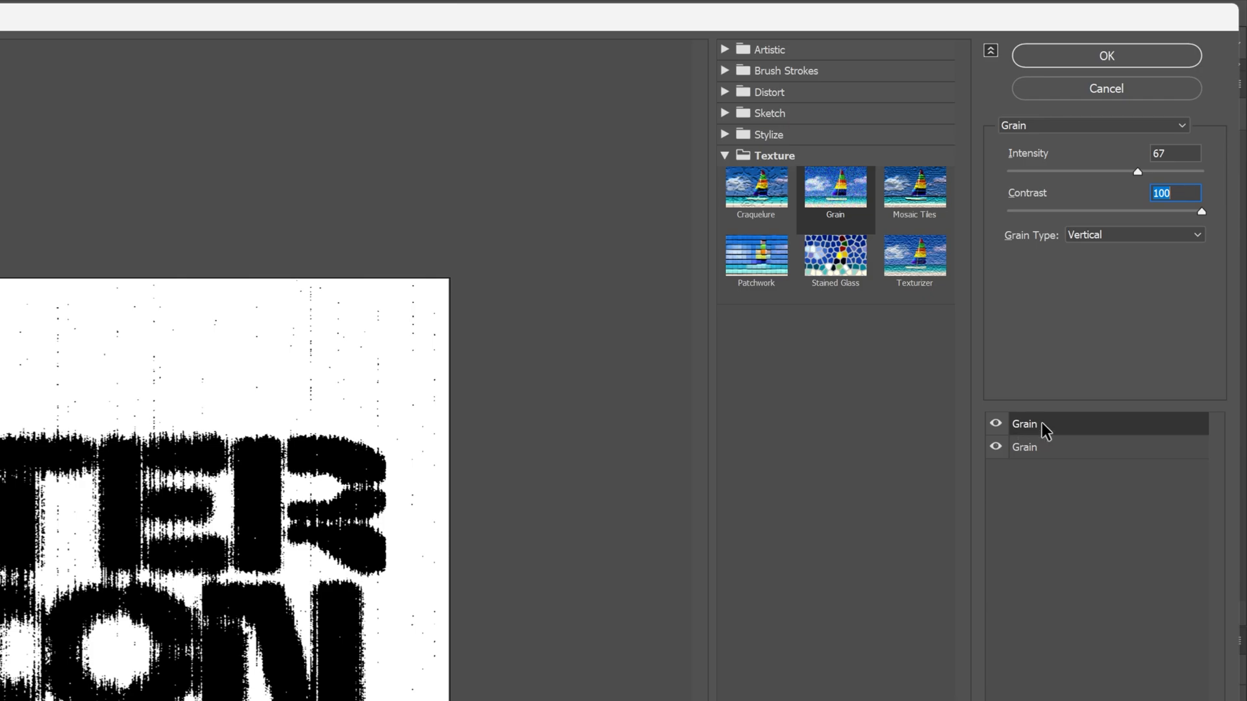
pyautogui.moveTo(992, 277)
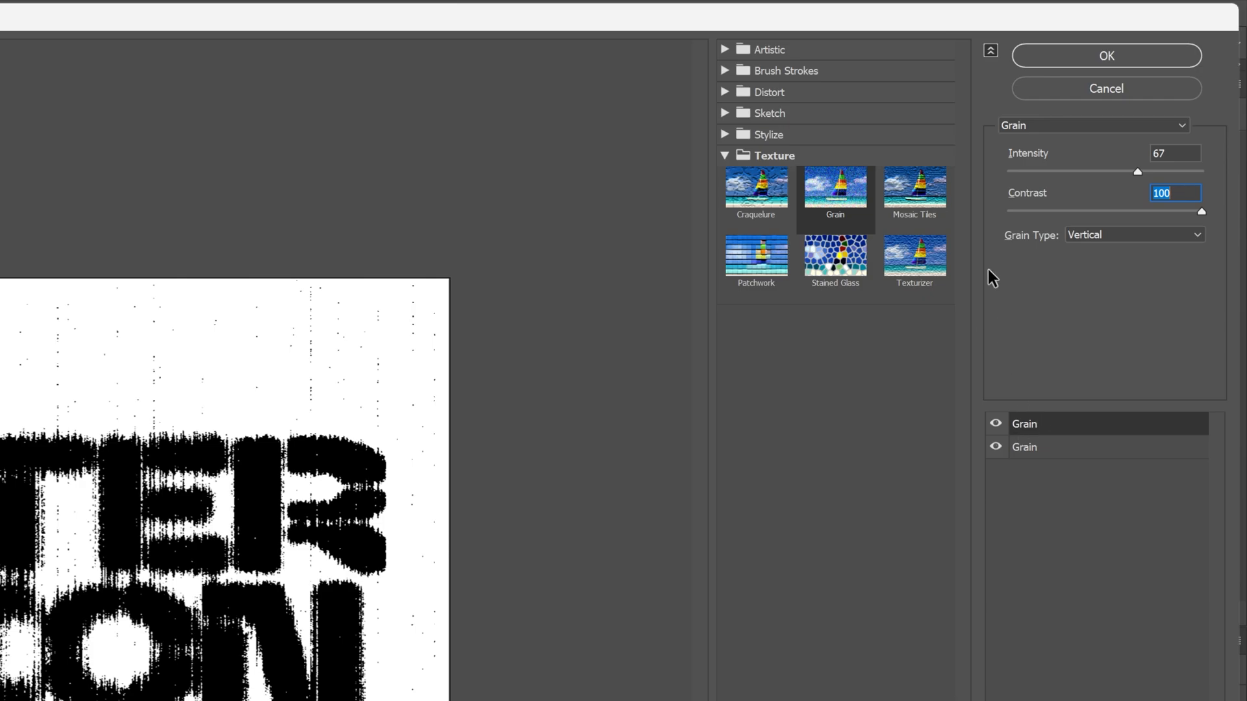
pyautogui.click(1104, 56)
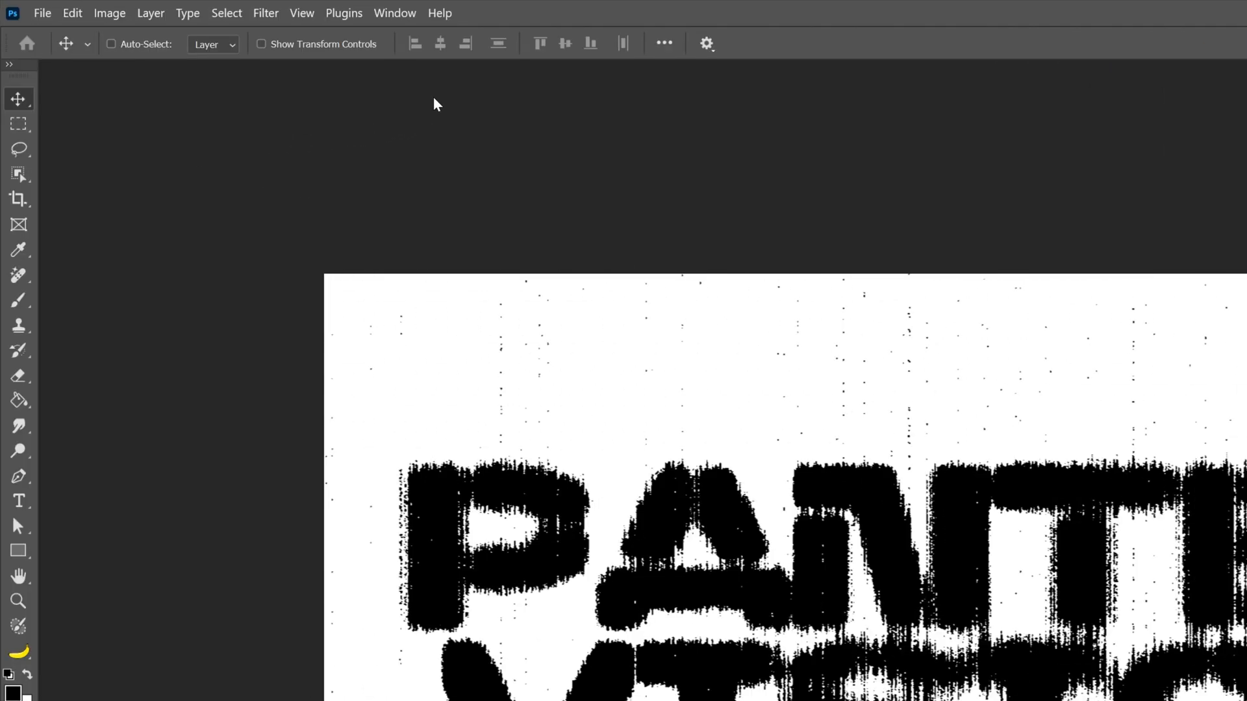
# Add 70% uniform monochromatic noise to the PANTER VISION layer.
pyautogui.click(266, 13)
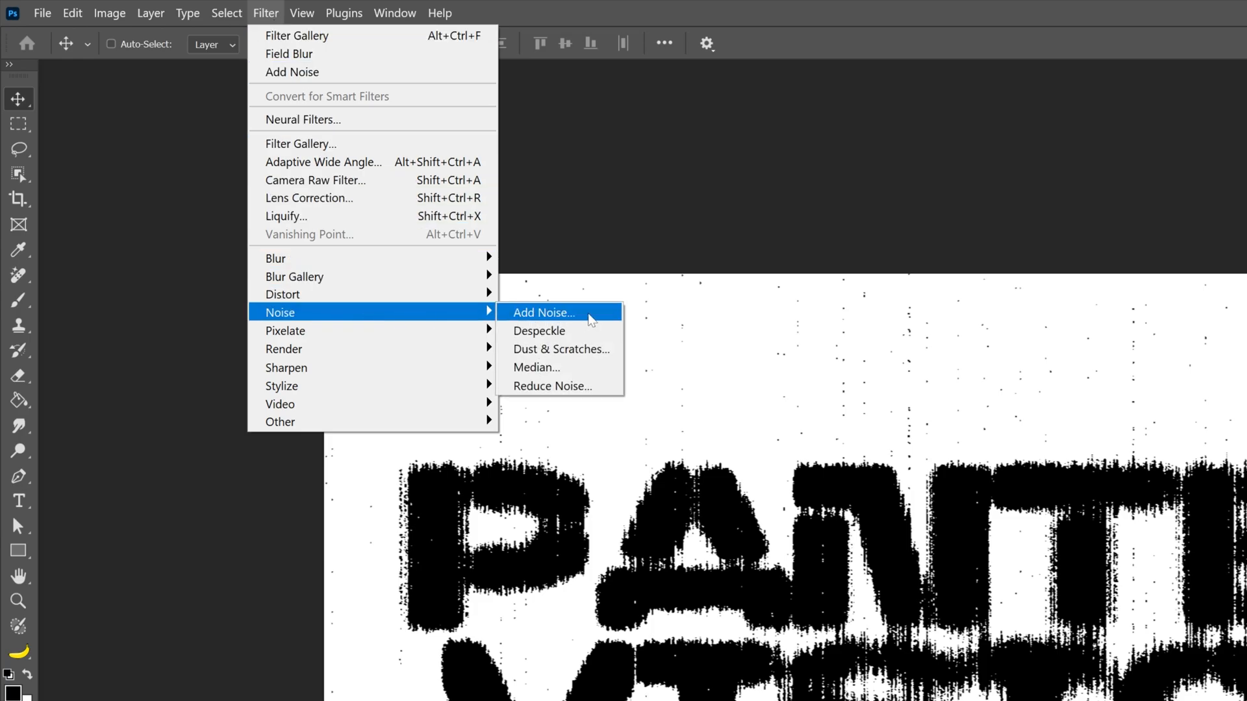
pyautogui.click(543, 312)
pyautogui.write('70')
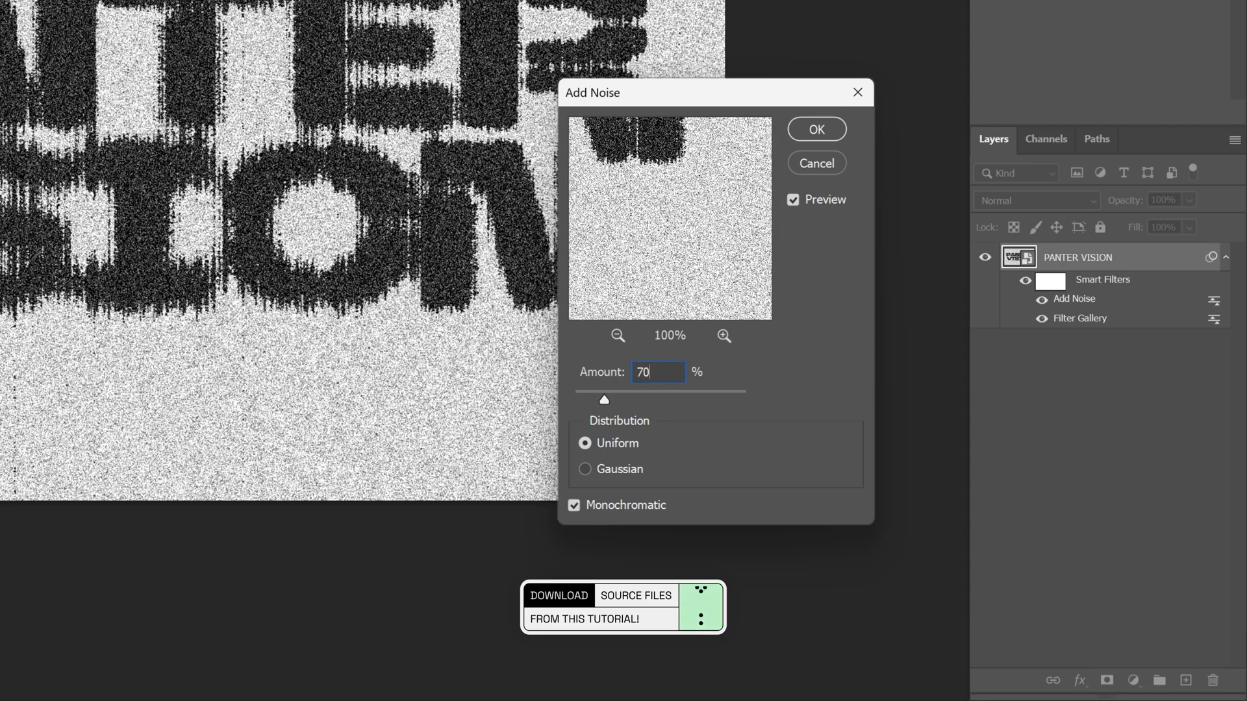
pyautogui.click(816, 128)
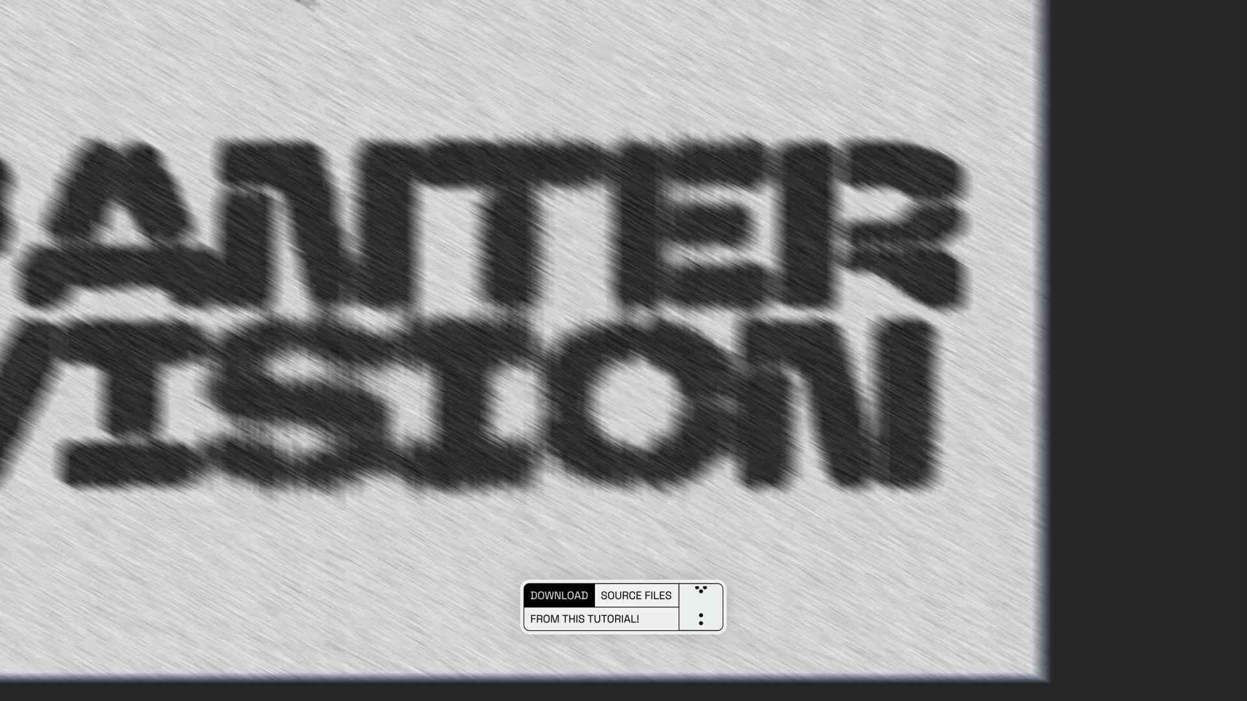
# Apply Torn Edges (balance 27, smoothness 13, contrast 16) with the Grain effect hidden.
pyautogui.click(265, 12)
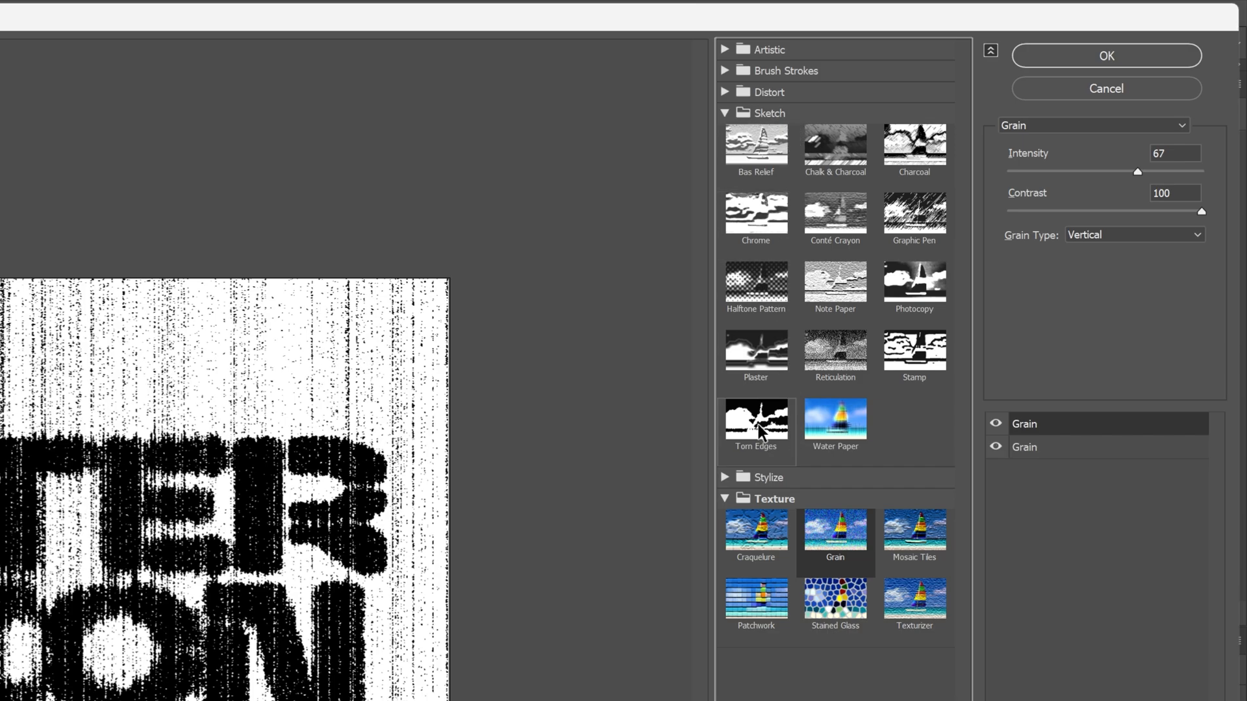
pyautogui.click(755, 419)
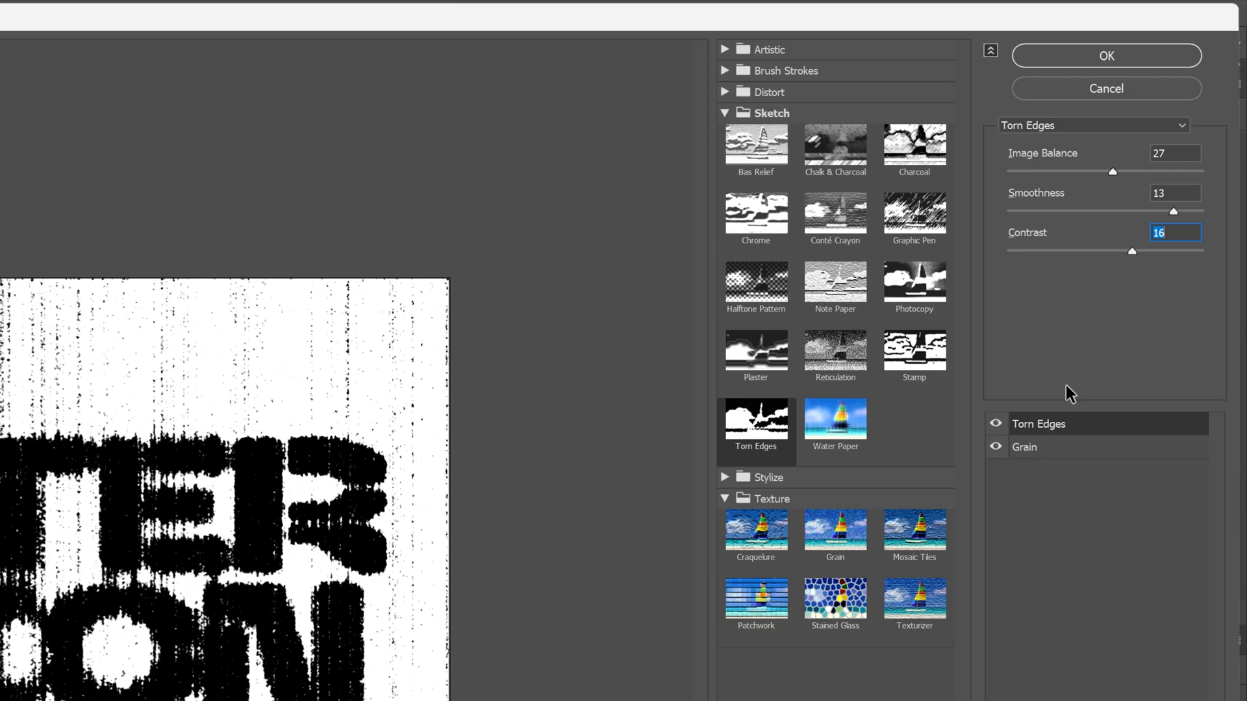
pyautogui.click(1025, 447)
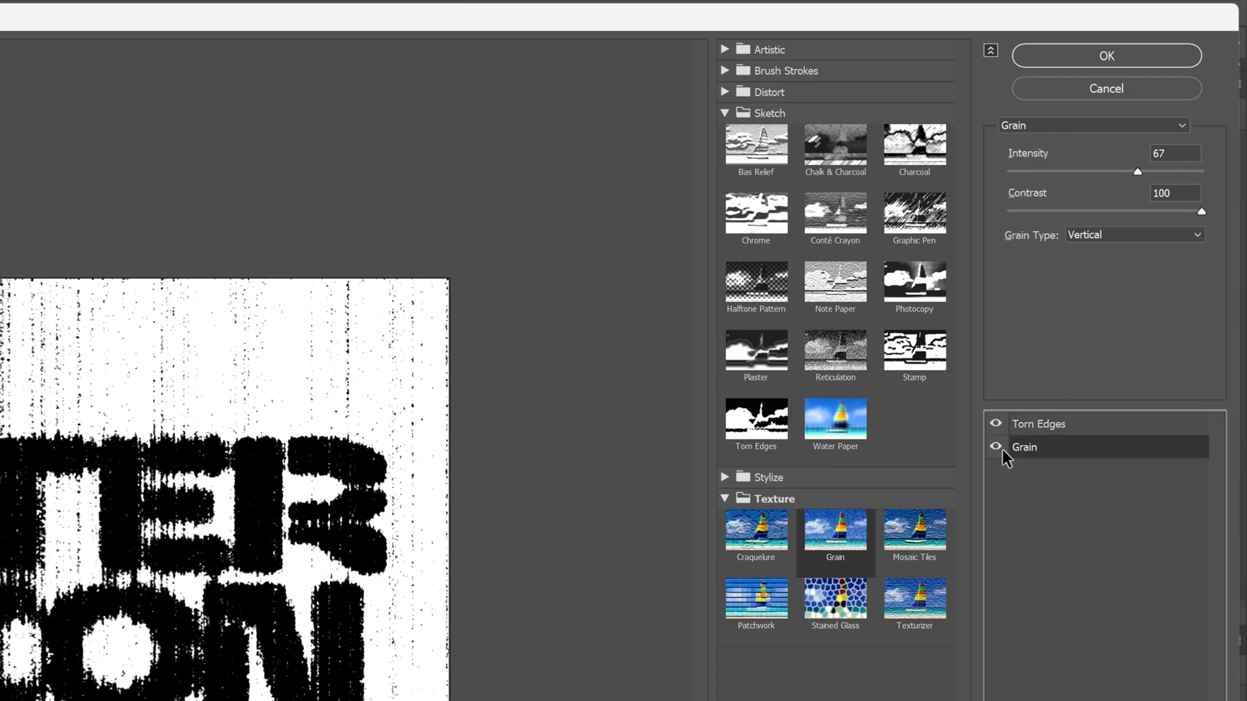
pyautogui.click(1037, 424)
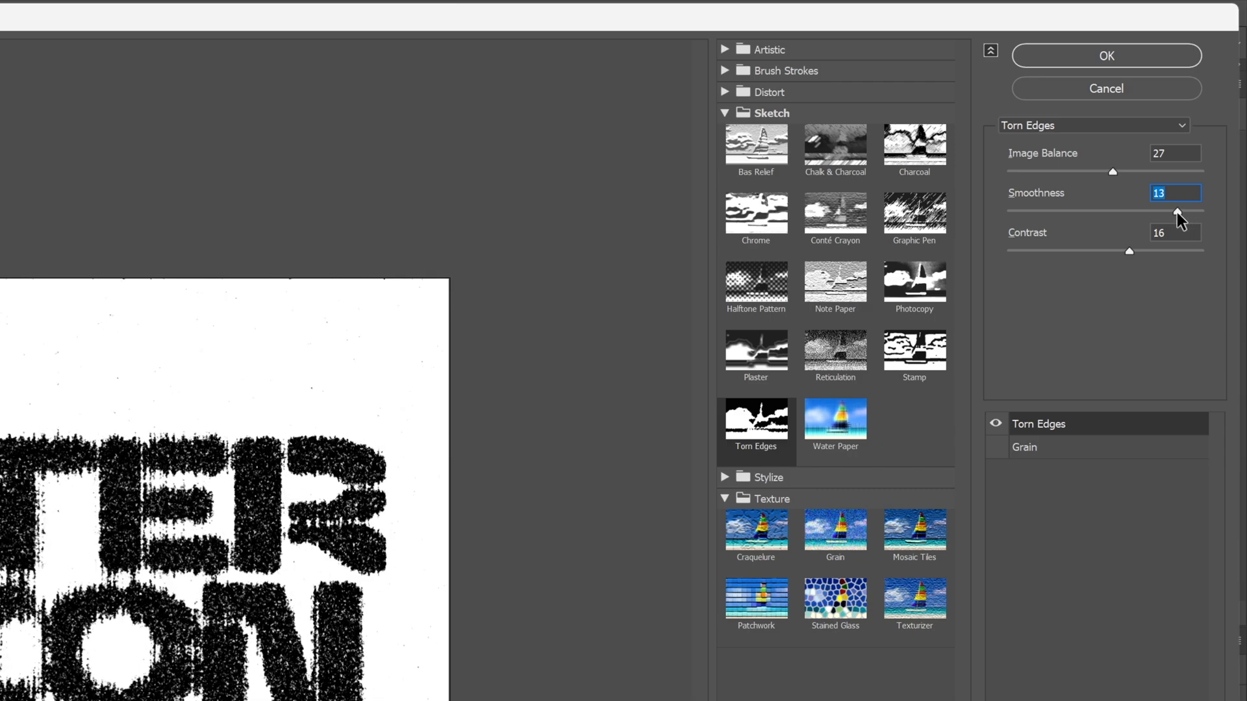
pyautogui.moveTo(1129, 62)
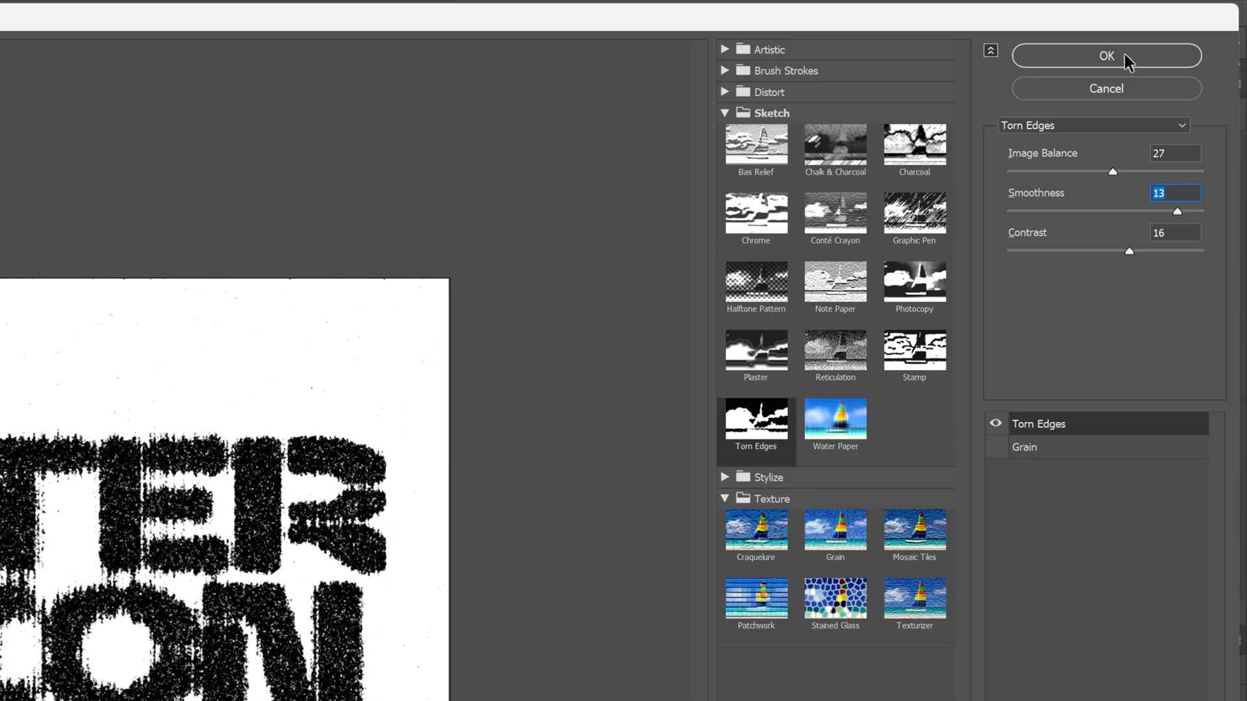
pyautogui.click(1104, 55)
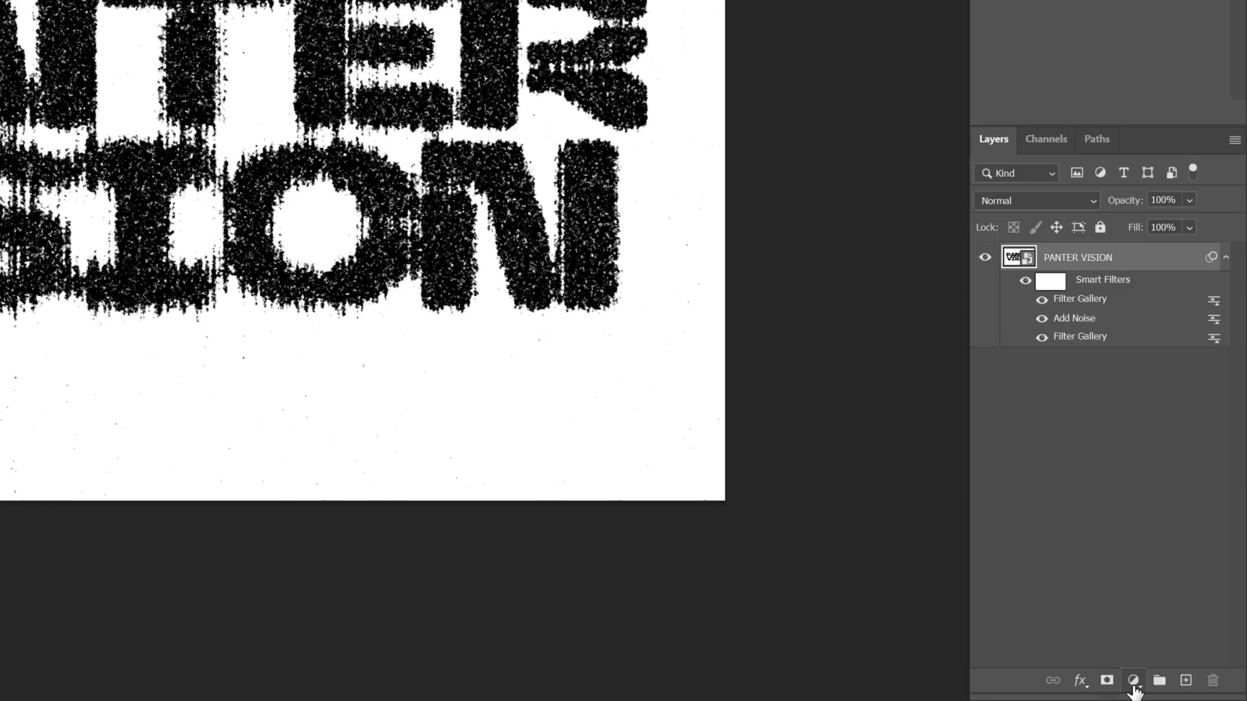
# Add a black #000000 Solid Color fill layer above PANTER VISION.
pyautogui.click(1133, 680)
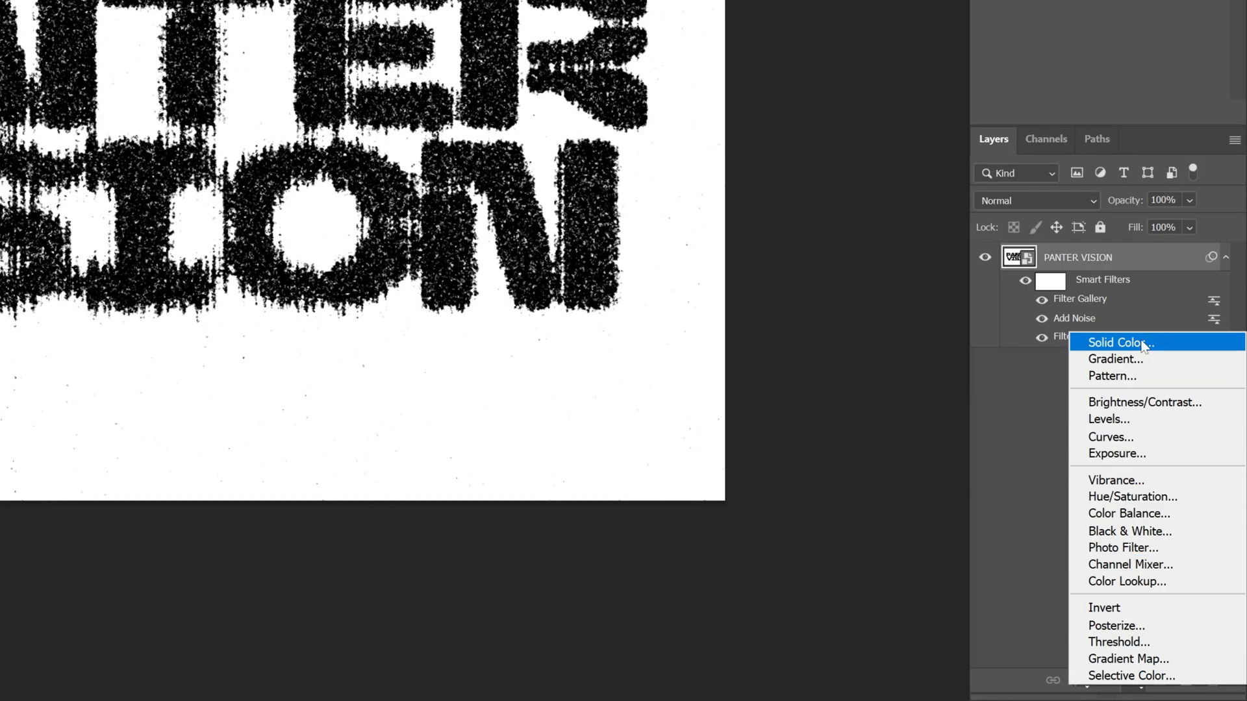
pyautogui.click(1116, 342)
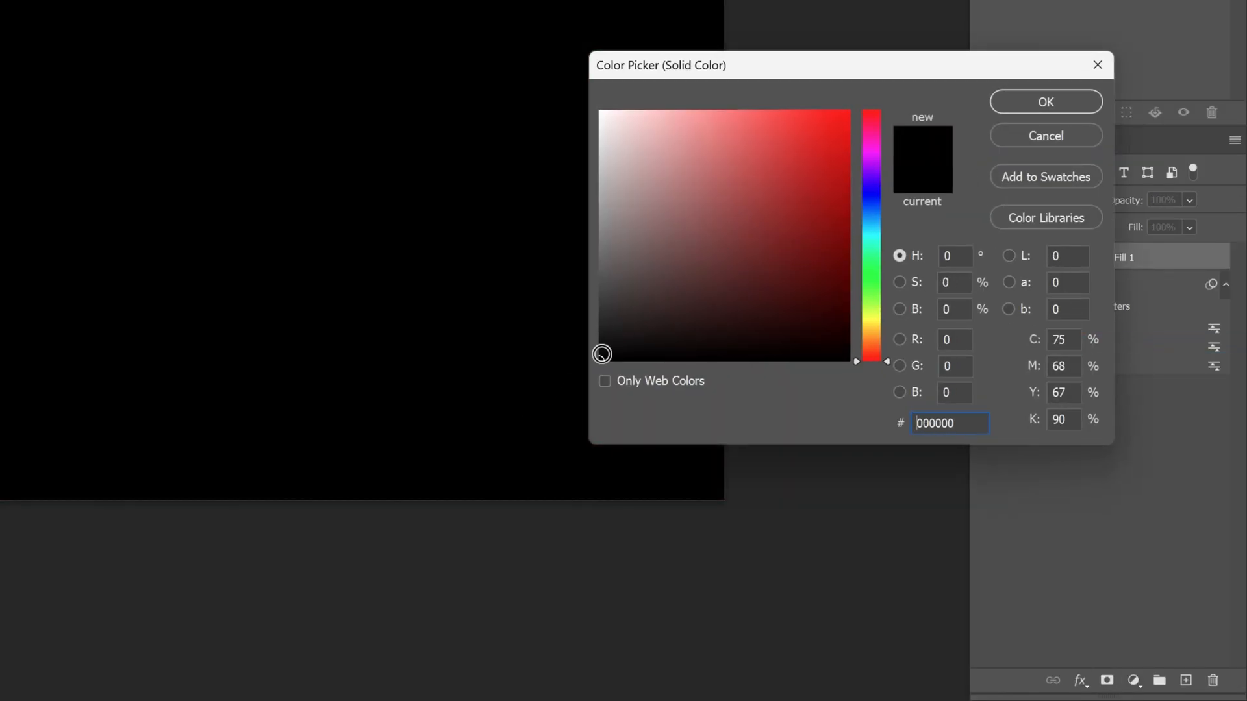
pyautogui.click(1045, 102)
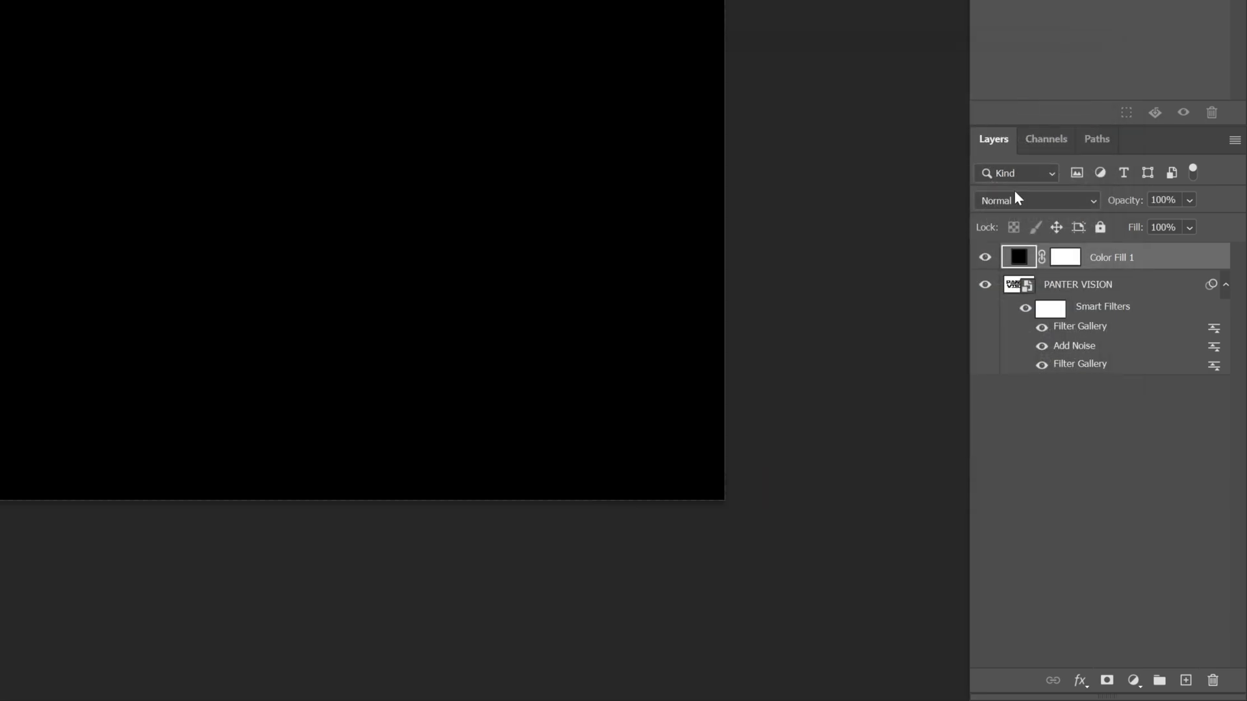
pyautogui.click(265, 13)
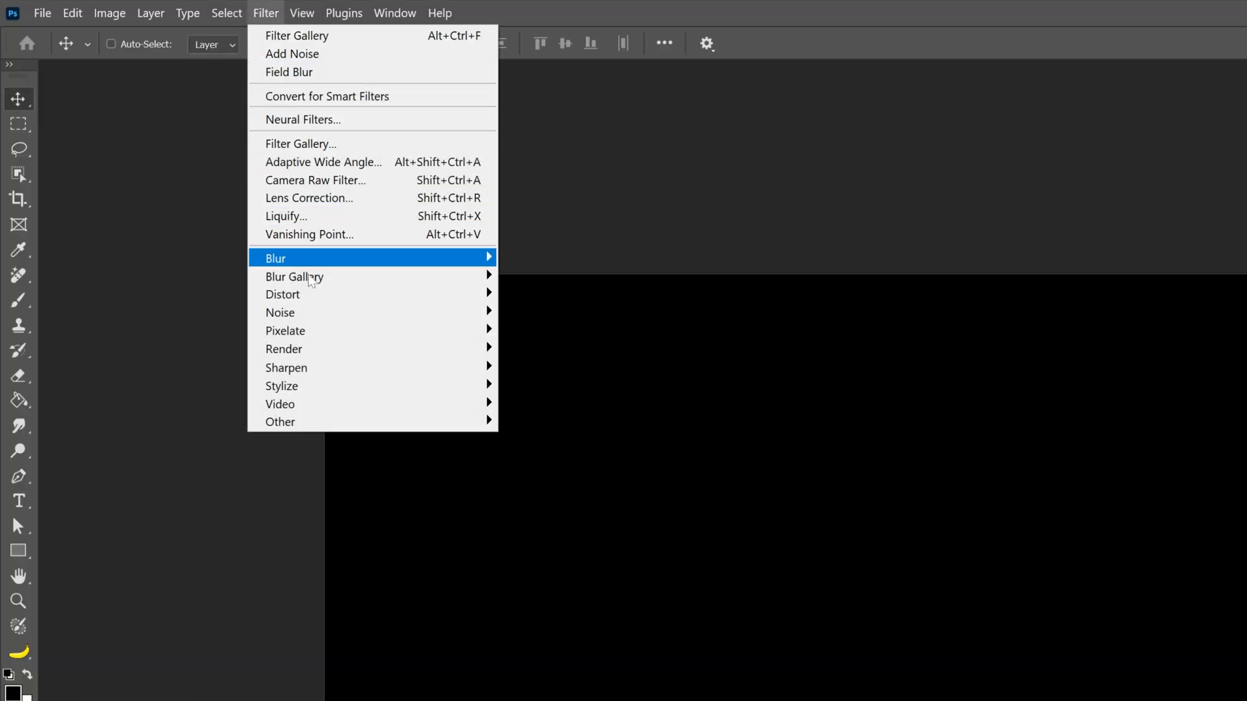
# Add noise to Color Fill 1 and set its blend mode to Overlay.
pyautogui.click(292, 54)
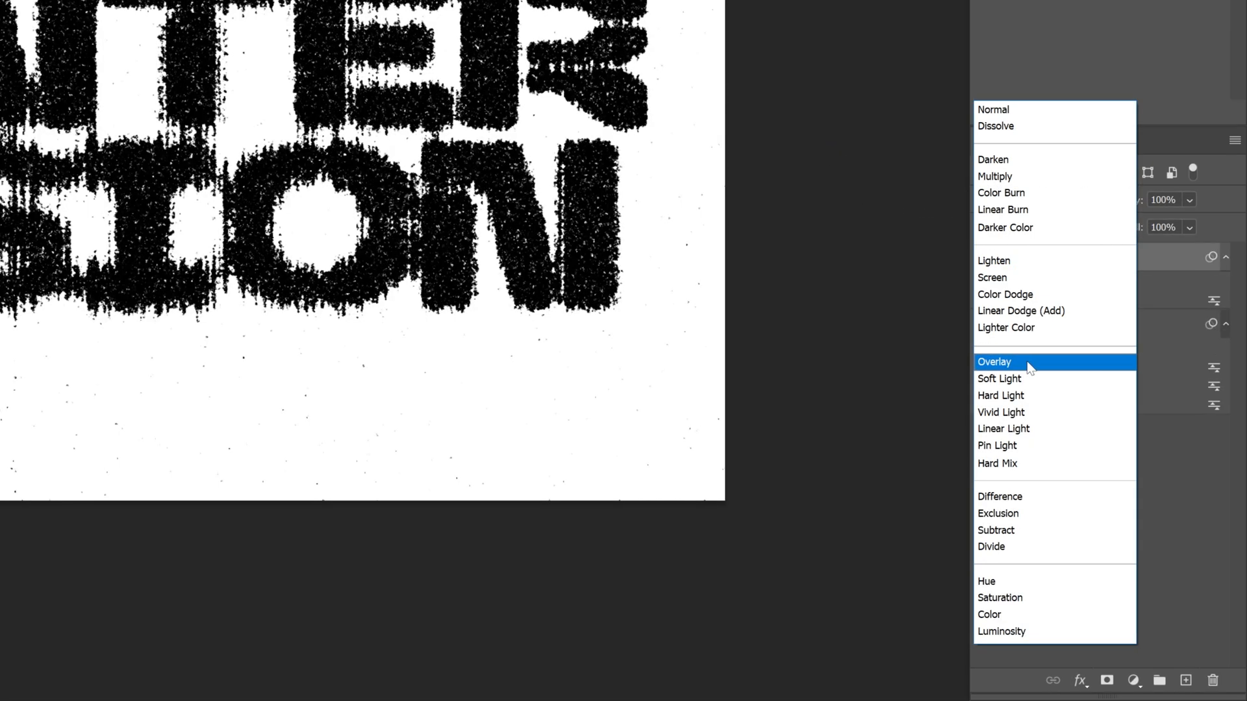
pyautogui.click(994, 362)
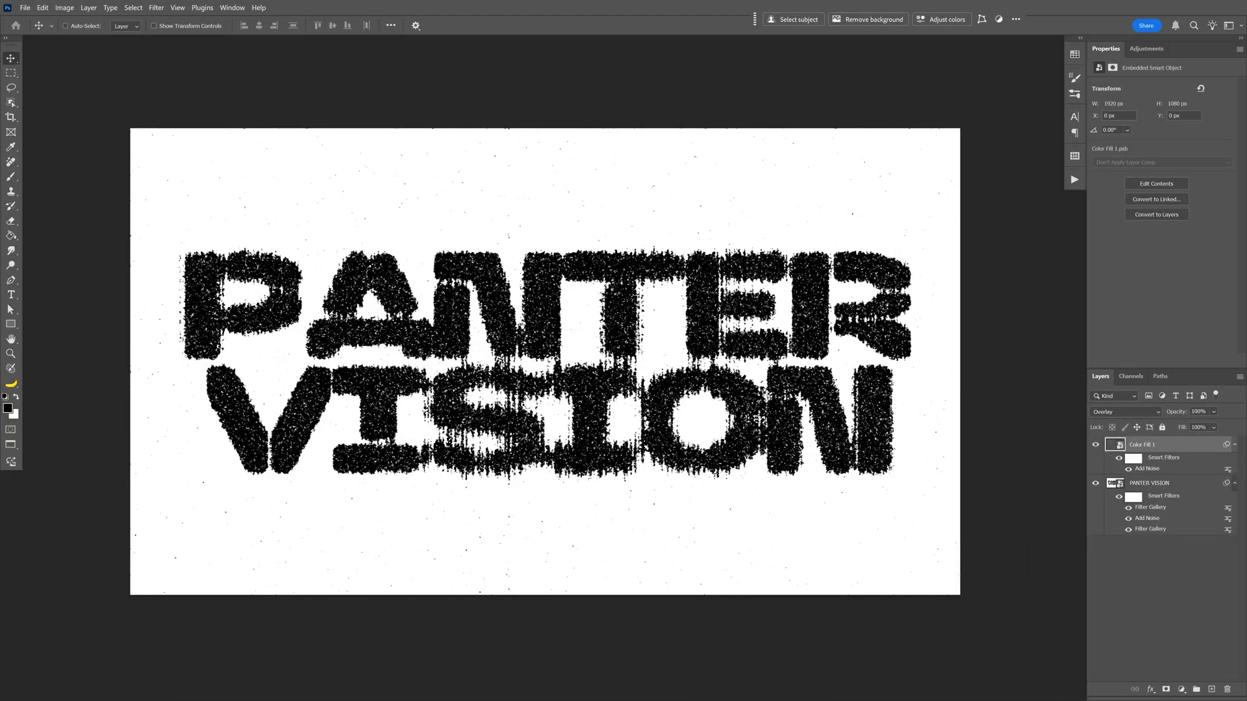